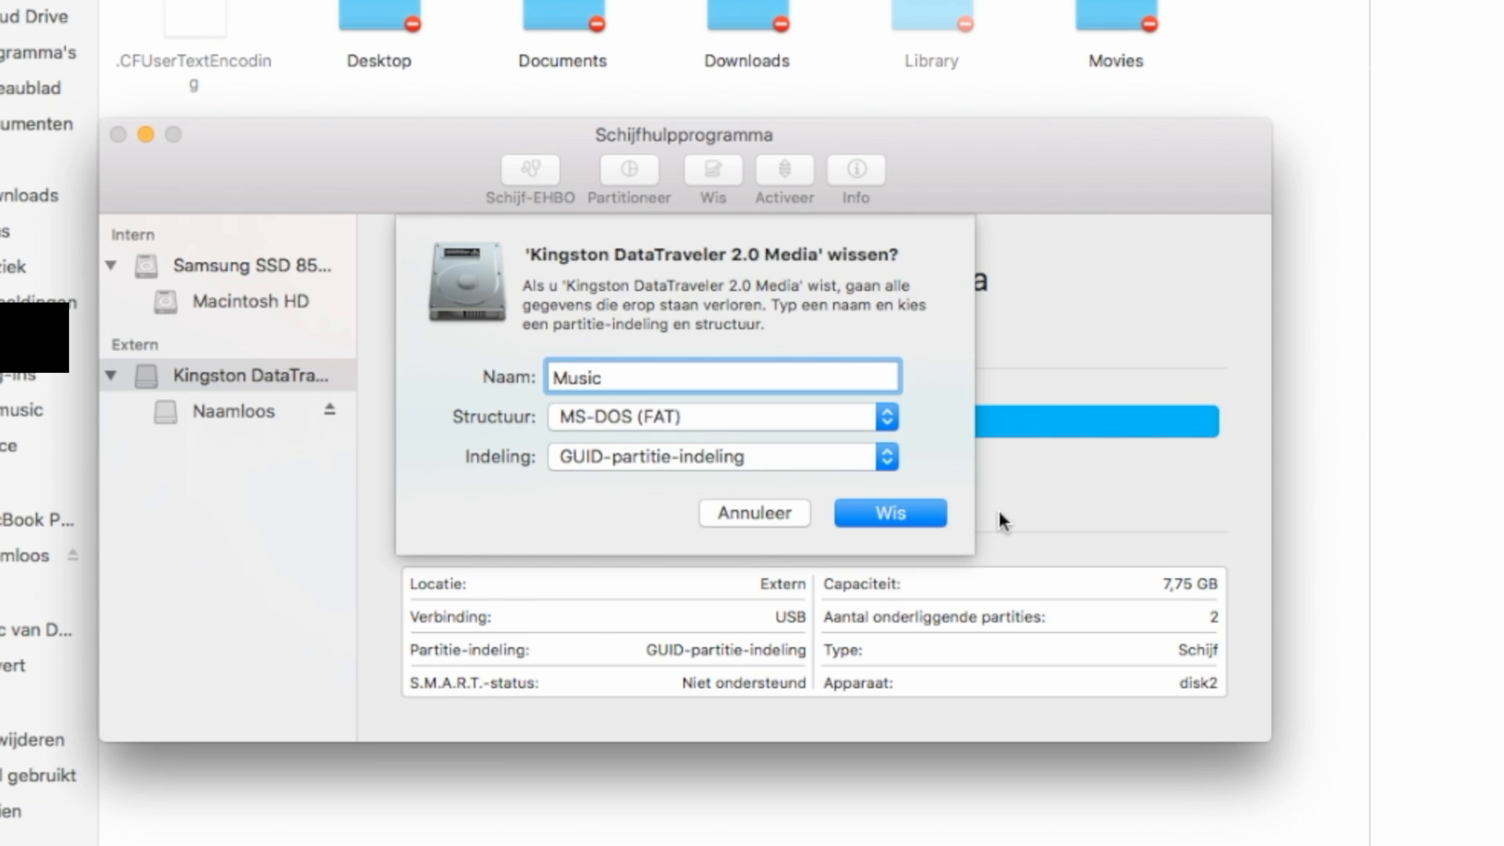
Set the Indeling to MBR (hoofdopstartrecord) and start erasing the Kingston drive as Music
click(885, 457)
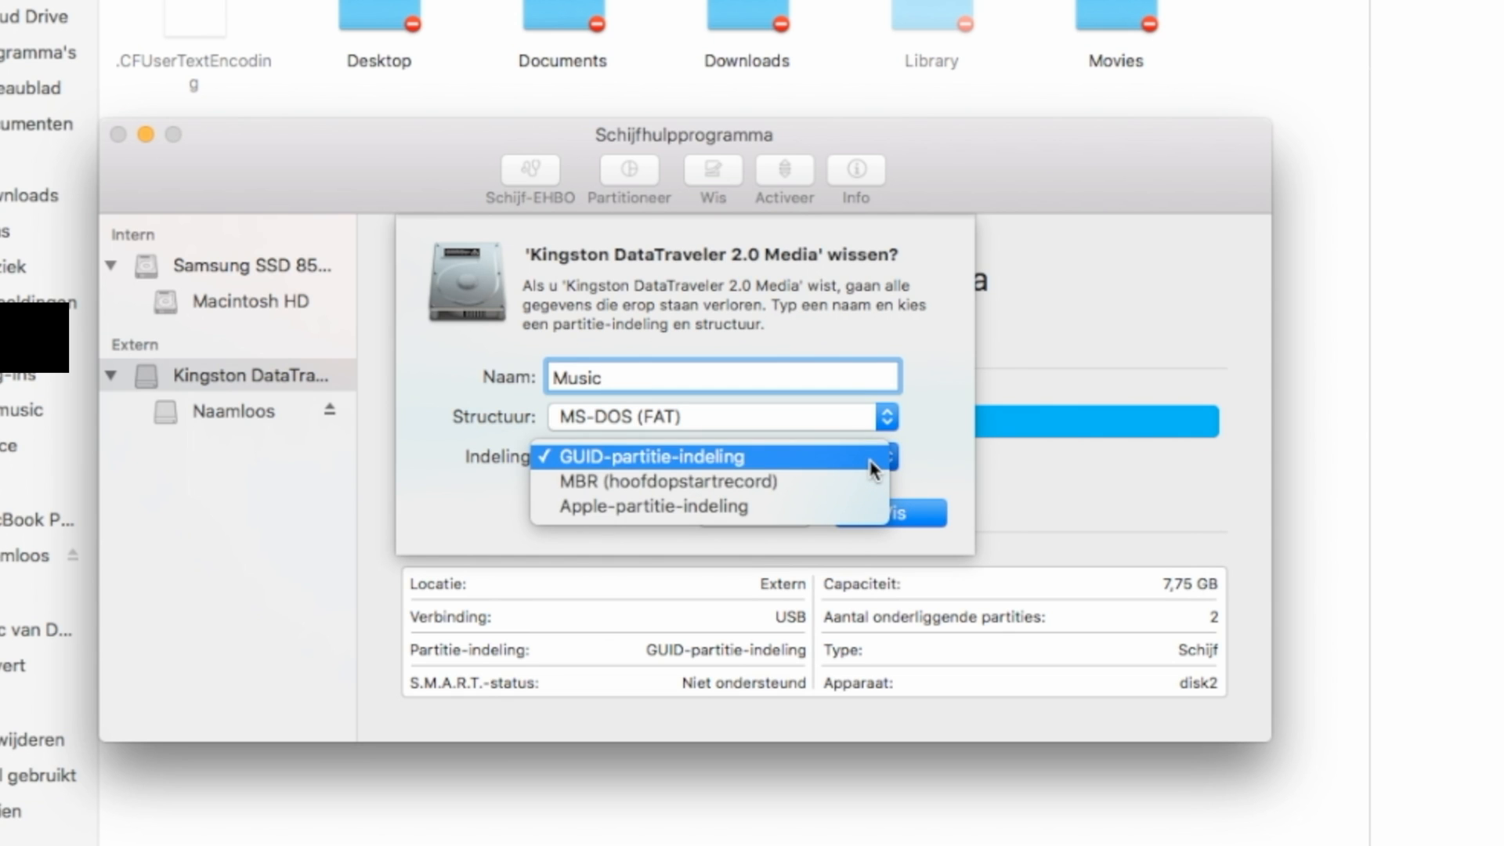
mouse_move(874, 488)
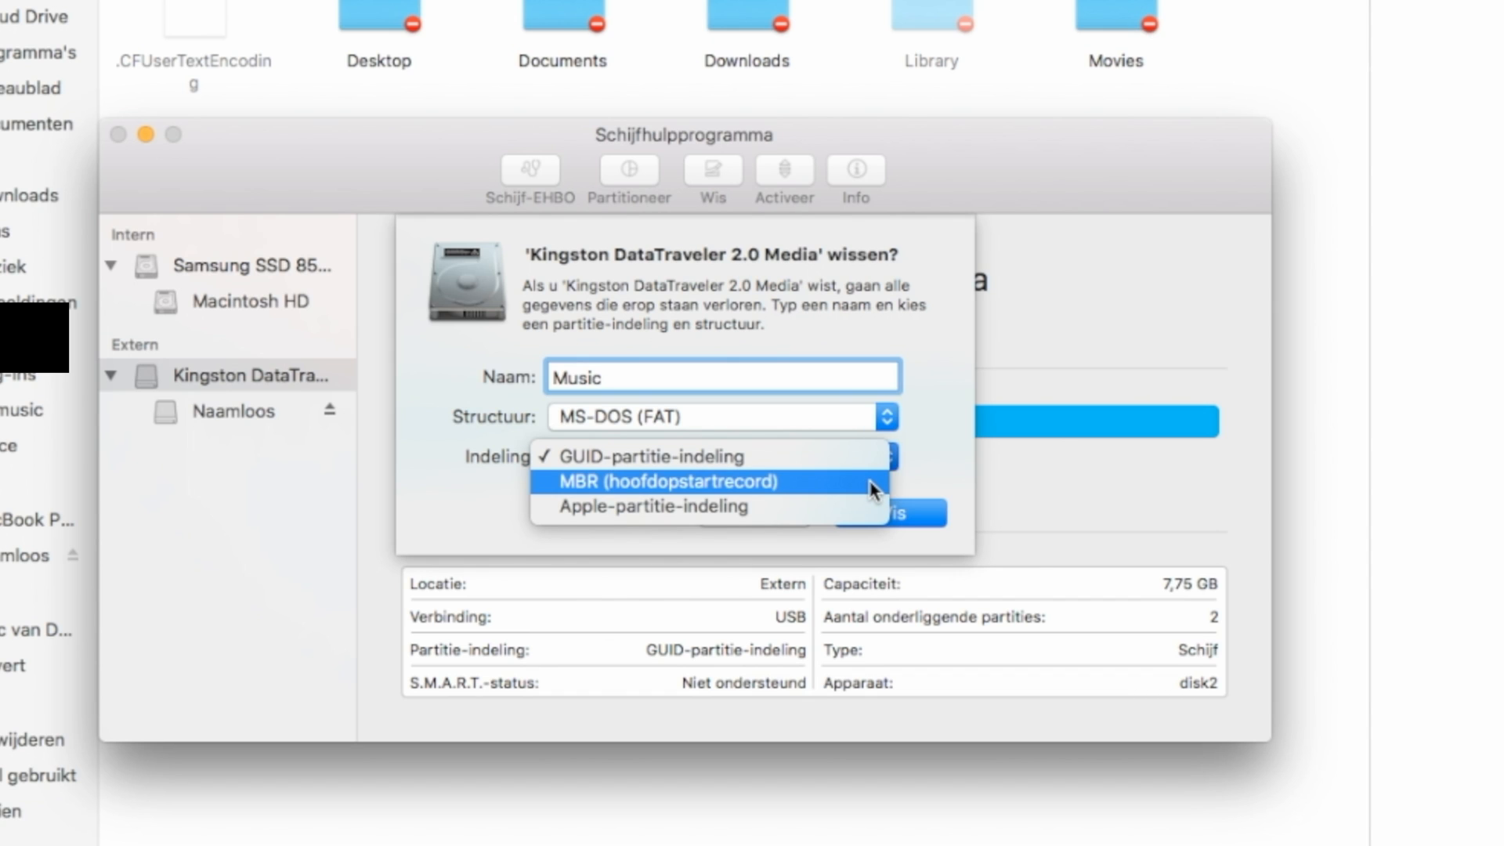
click(667, 482)
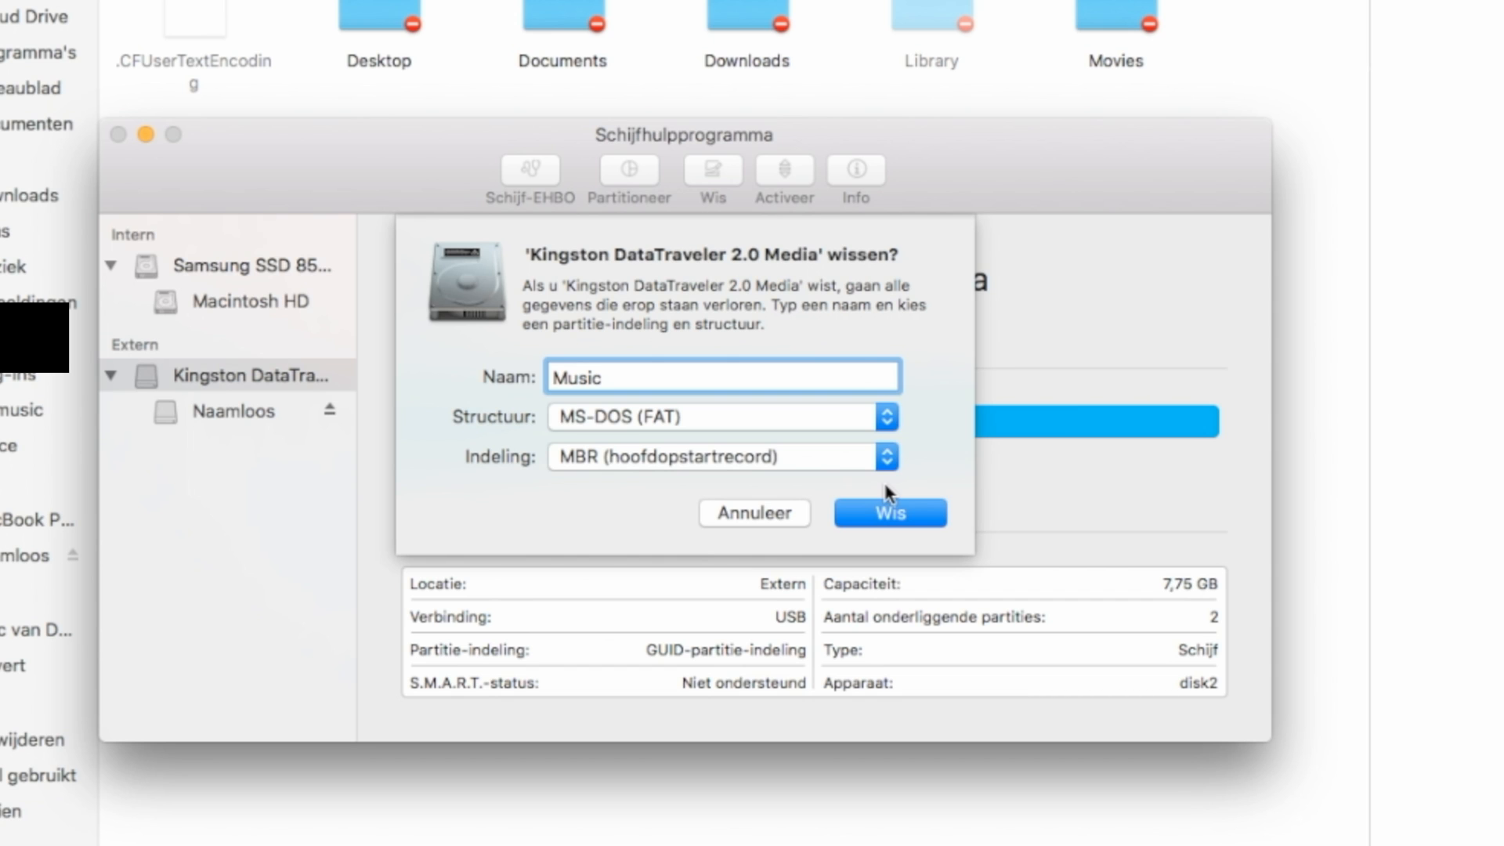
click(890, 512)
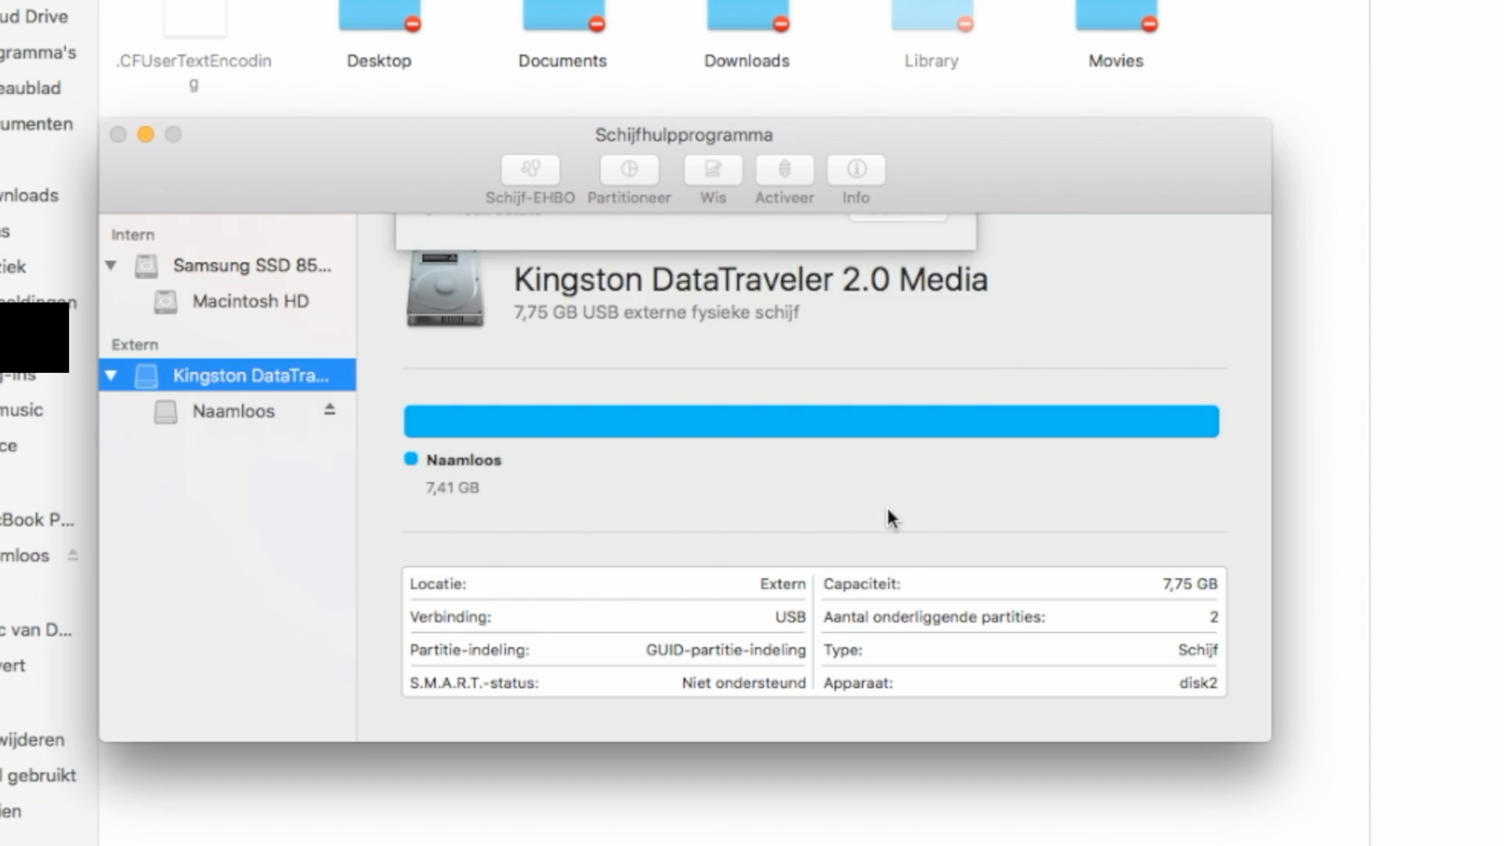